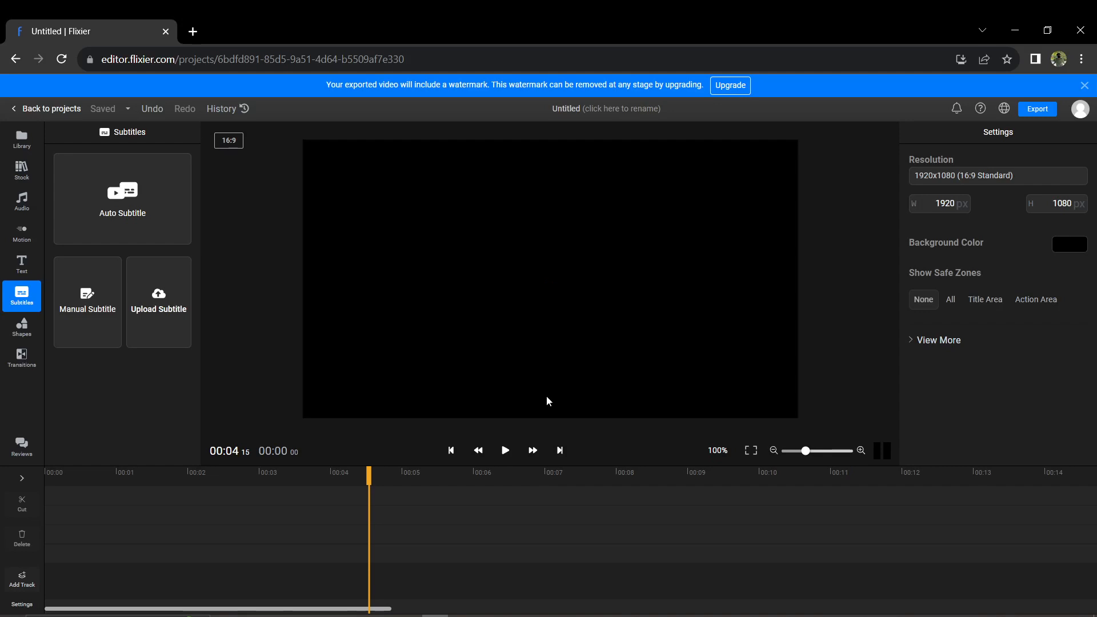
mouse_move(528, 344)
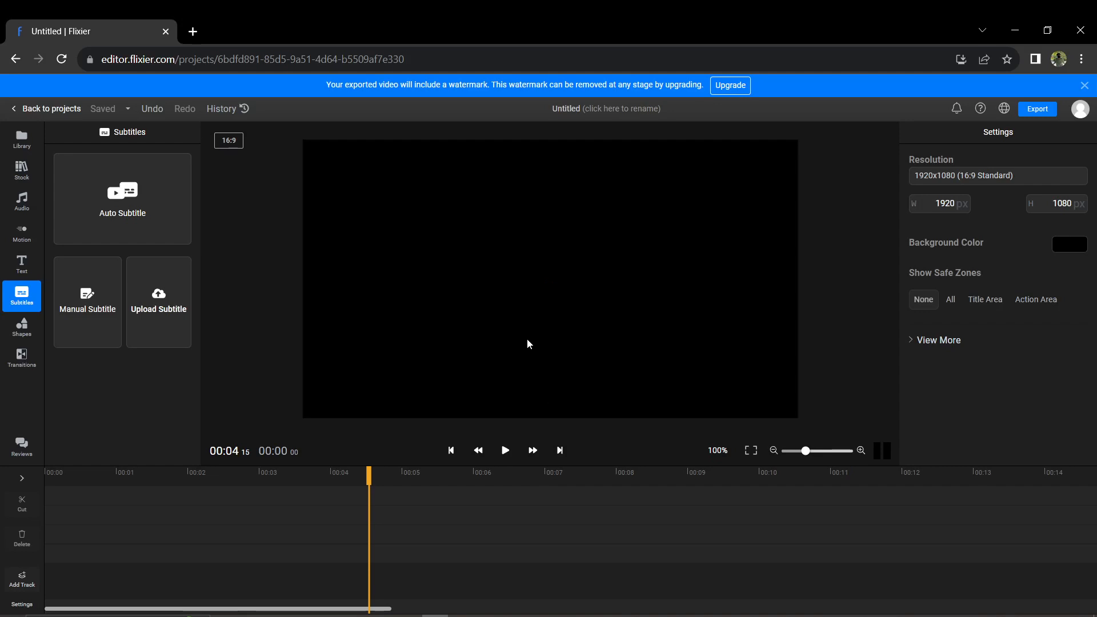
mouse_move(430, 321)
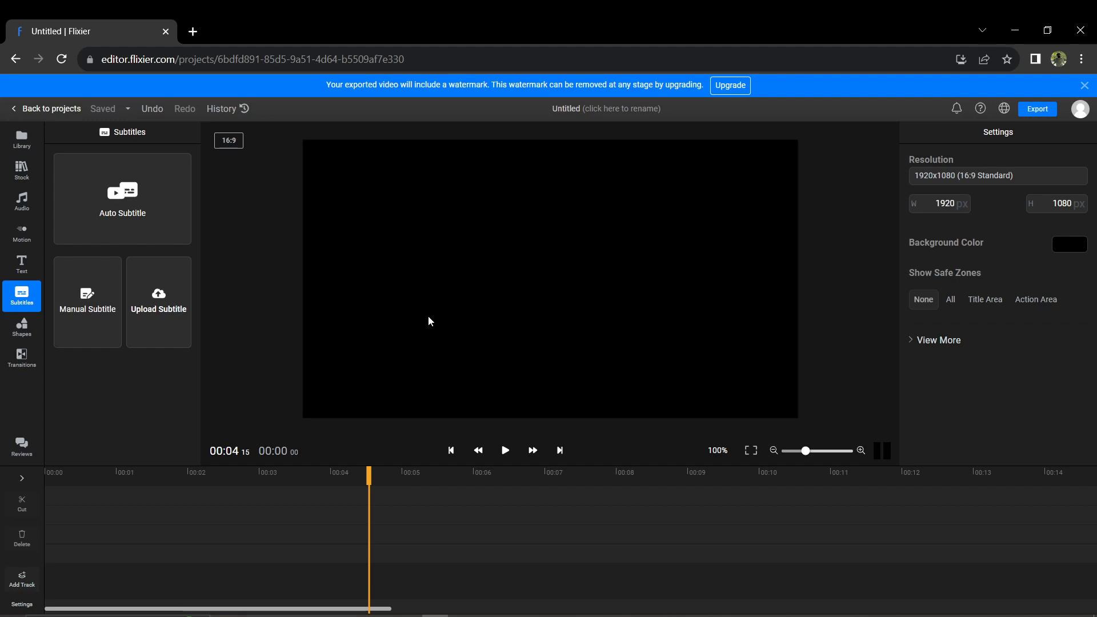
mouse_move(53, 335)
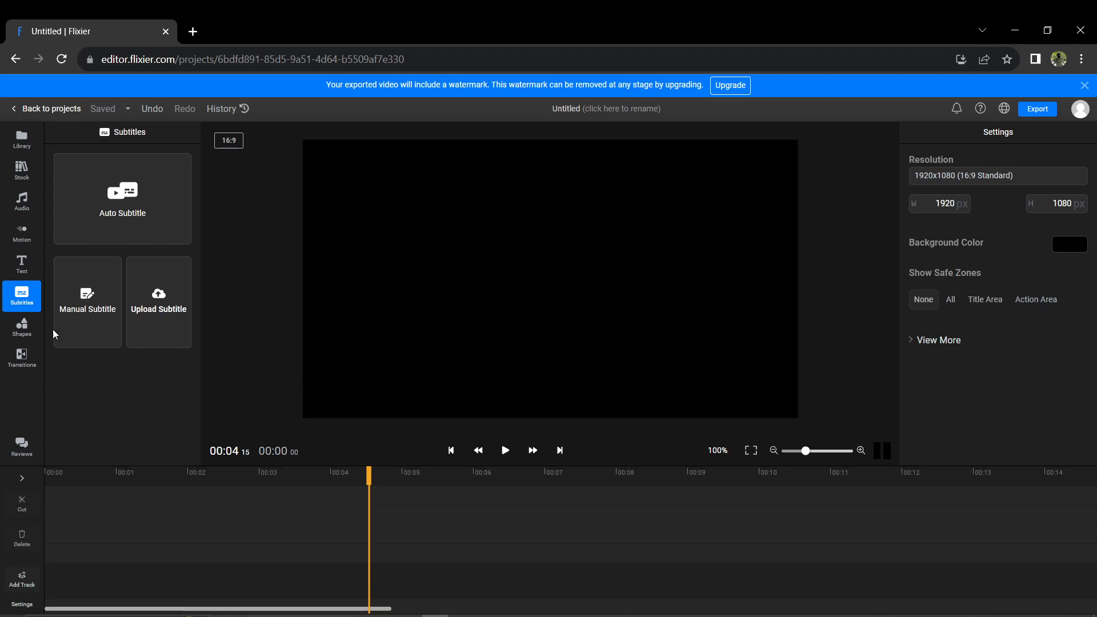
mouse_move(22, 138)
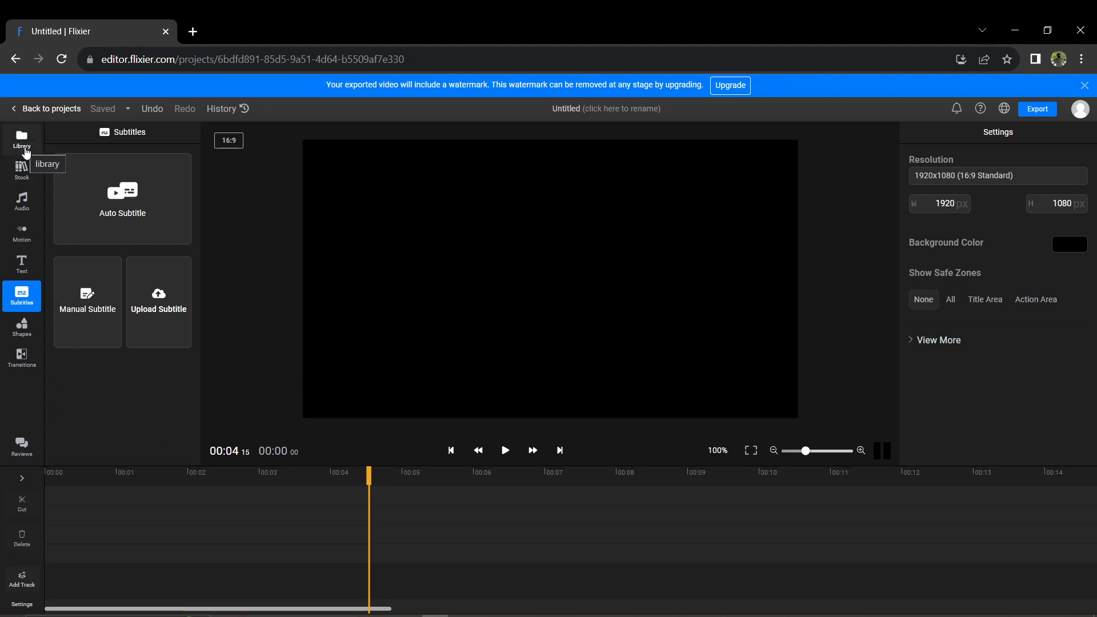
- Import the one-minute TEDx talk into the project from the media library via a web link
left_click(21, 139)
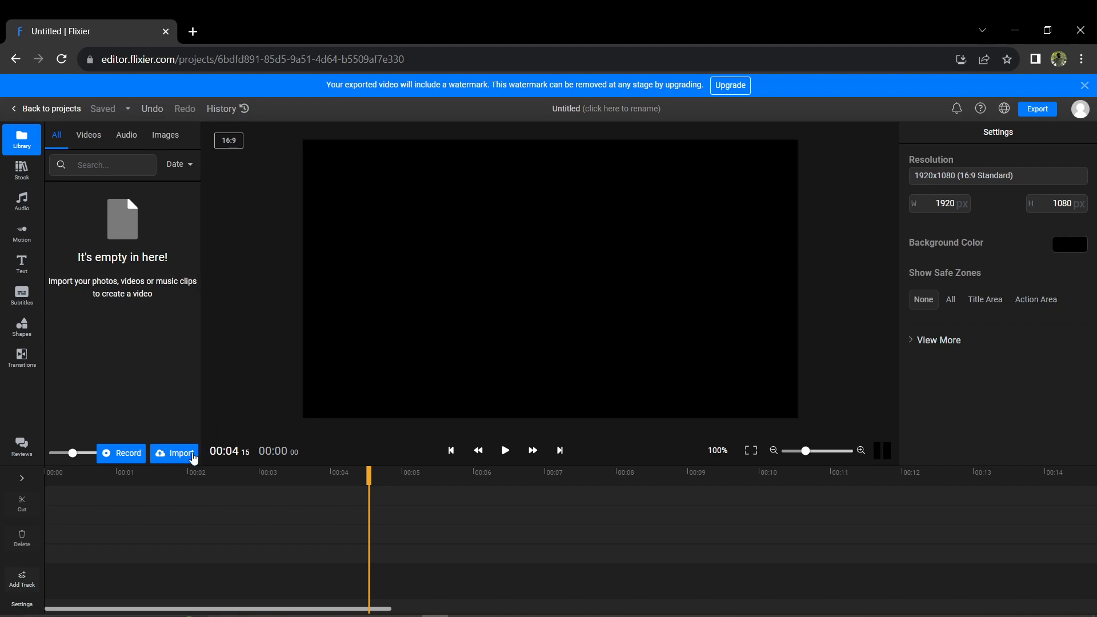
left_click(175, 454)
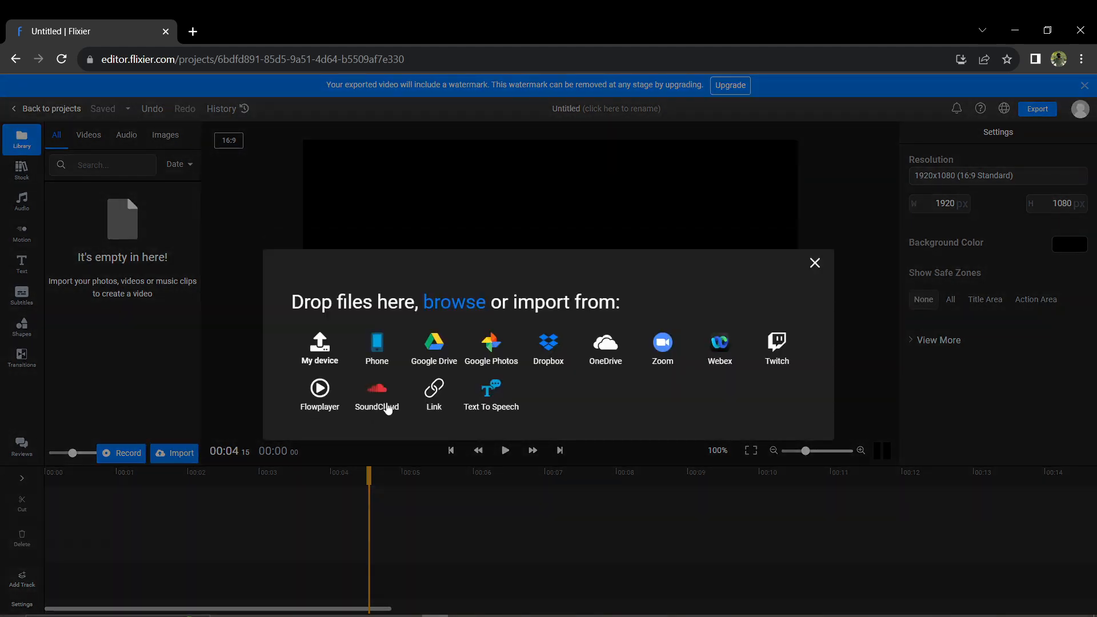
mouse_move(435, 395)
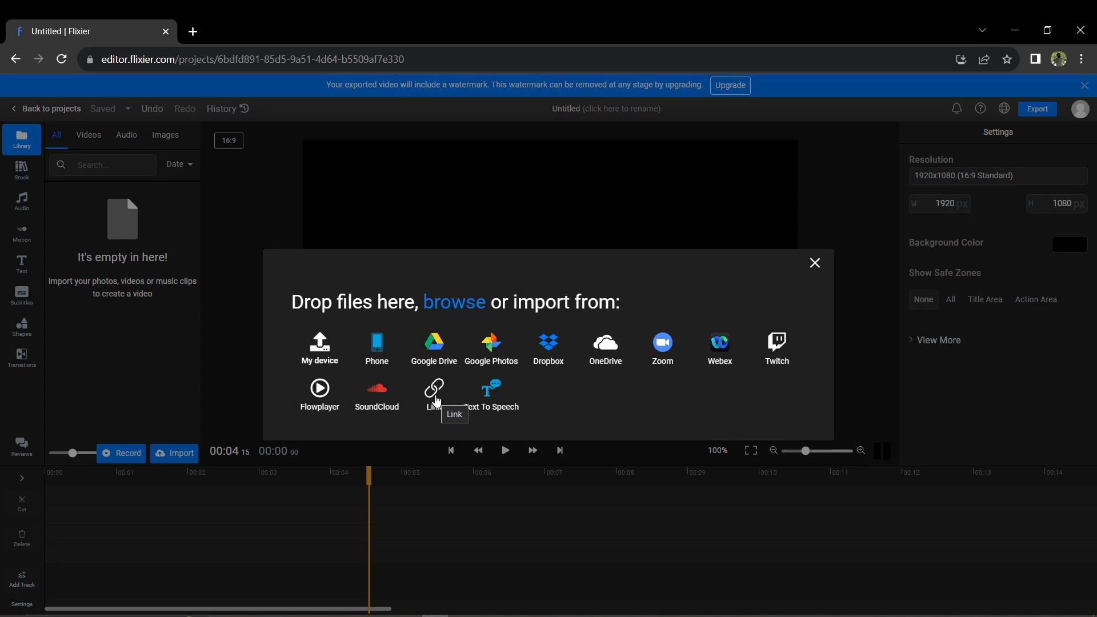
left_click(434, 395)
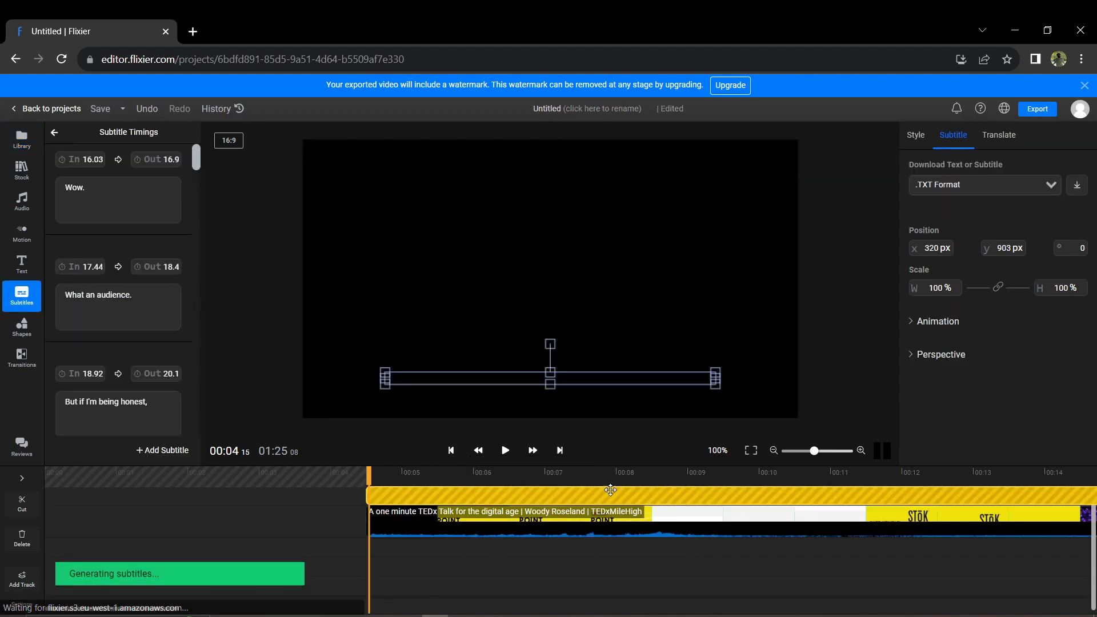
- Add Spanish as a new subtitle language, translate the captions, and download the Spanish .txt
left_click(998, 134)
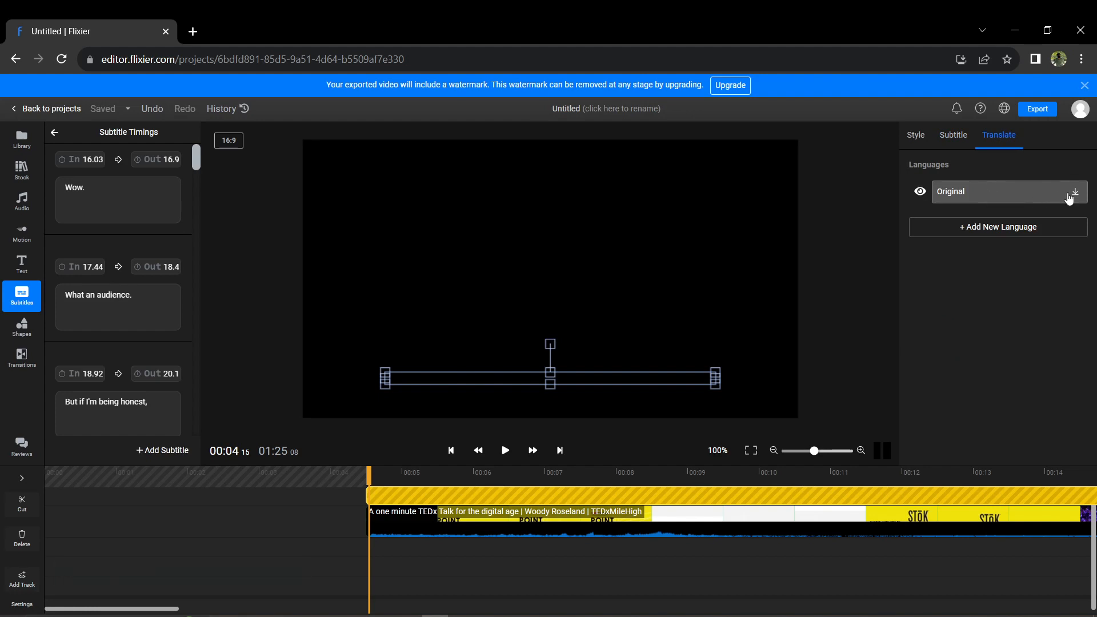
mouse_move(1075, 192)
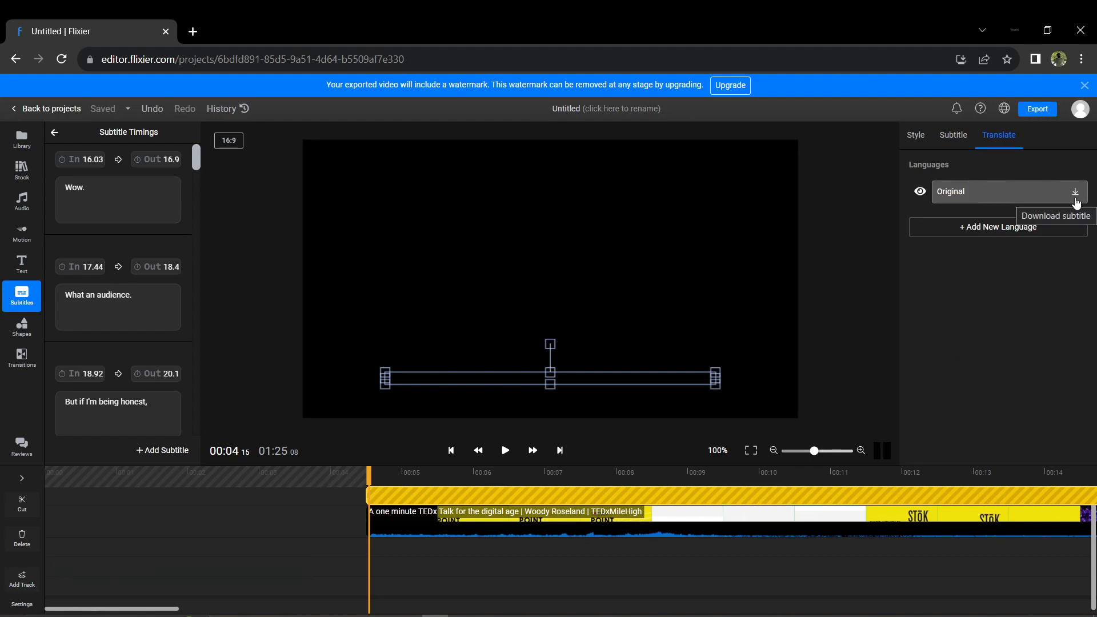
left_click(996, 226)
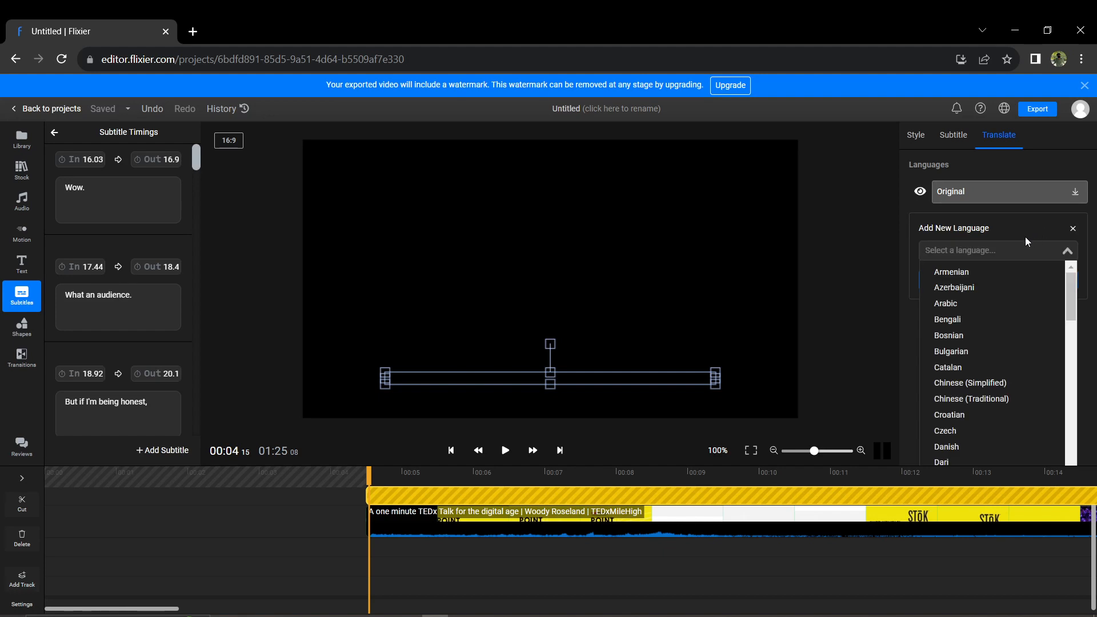
type("spanish")
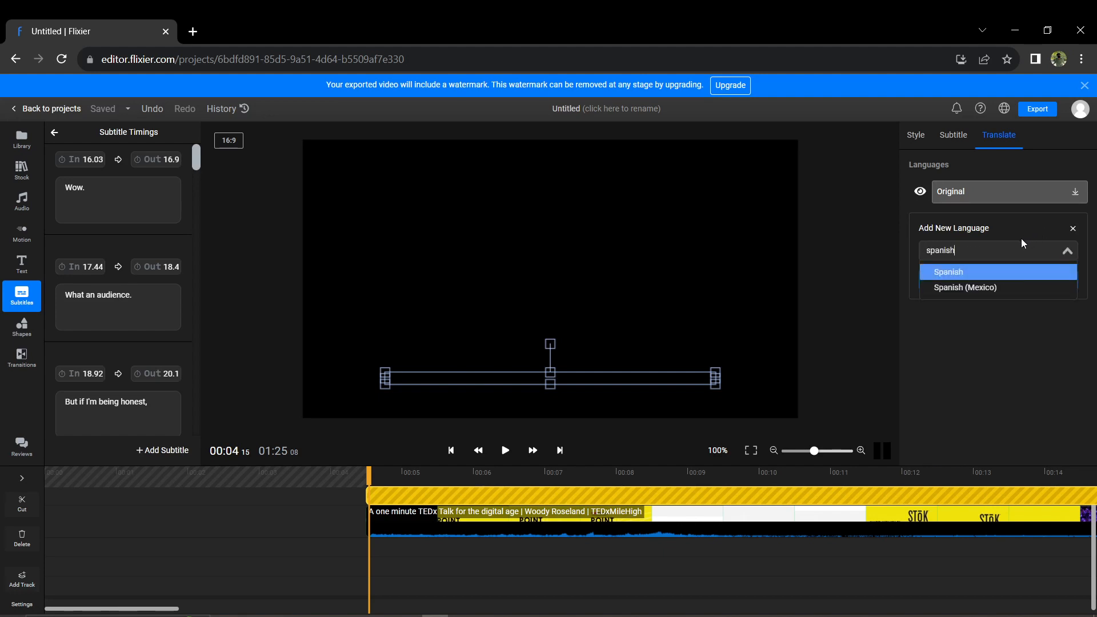
left_click(948, 272)
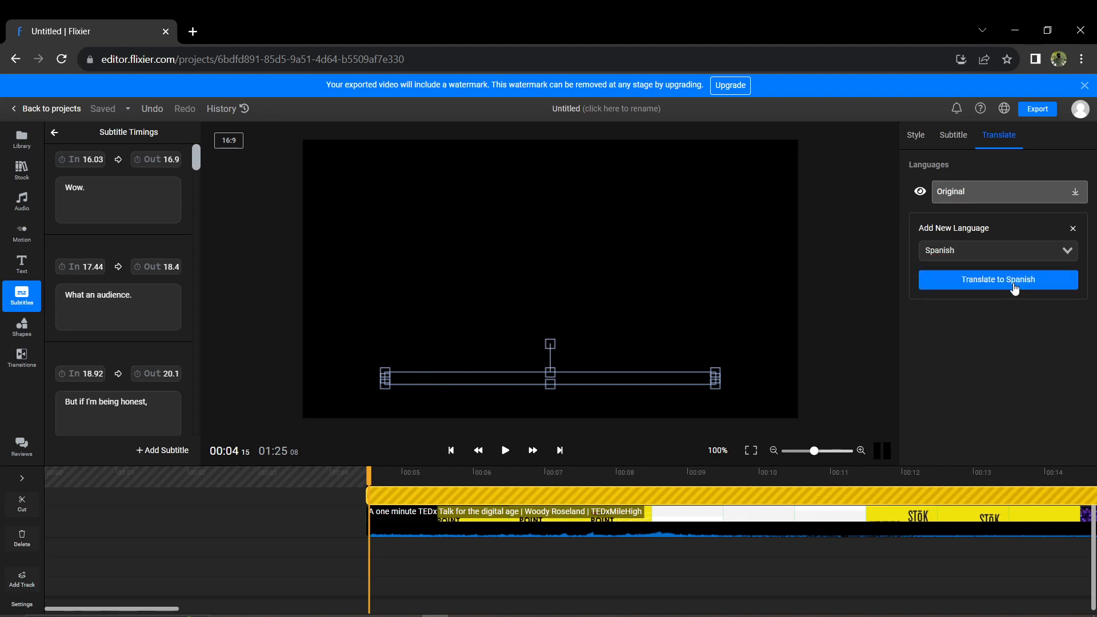
left_click(996, 278)
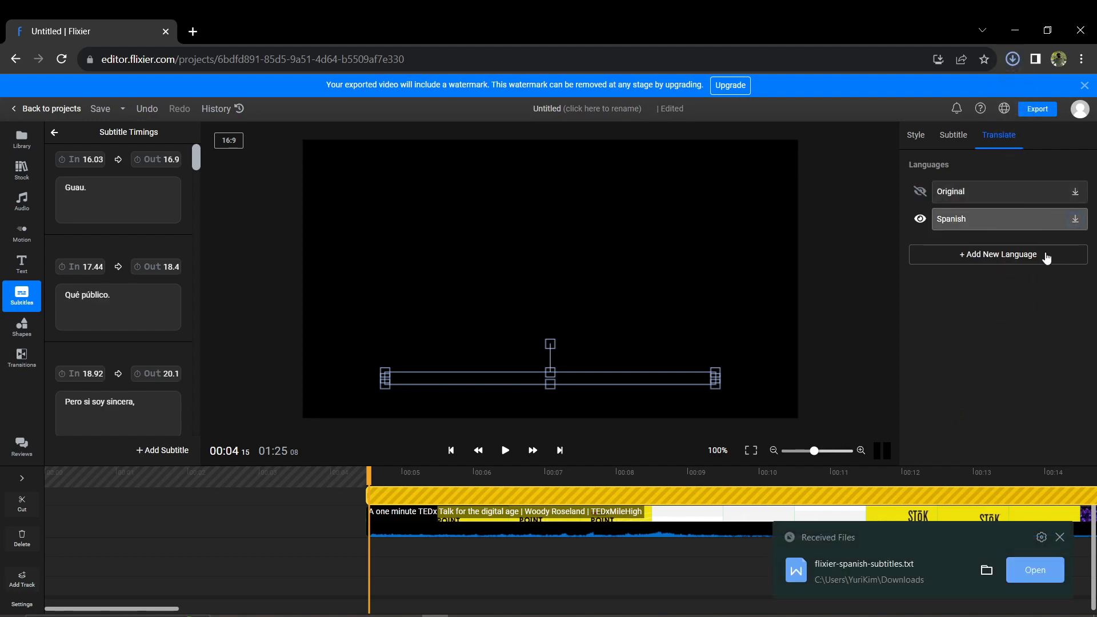
left_click(22, 138)
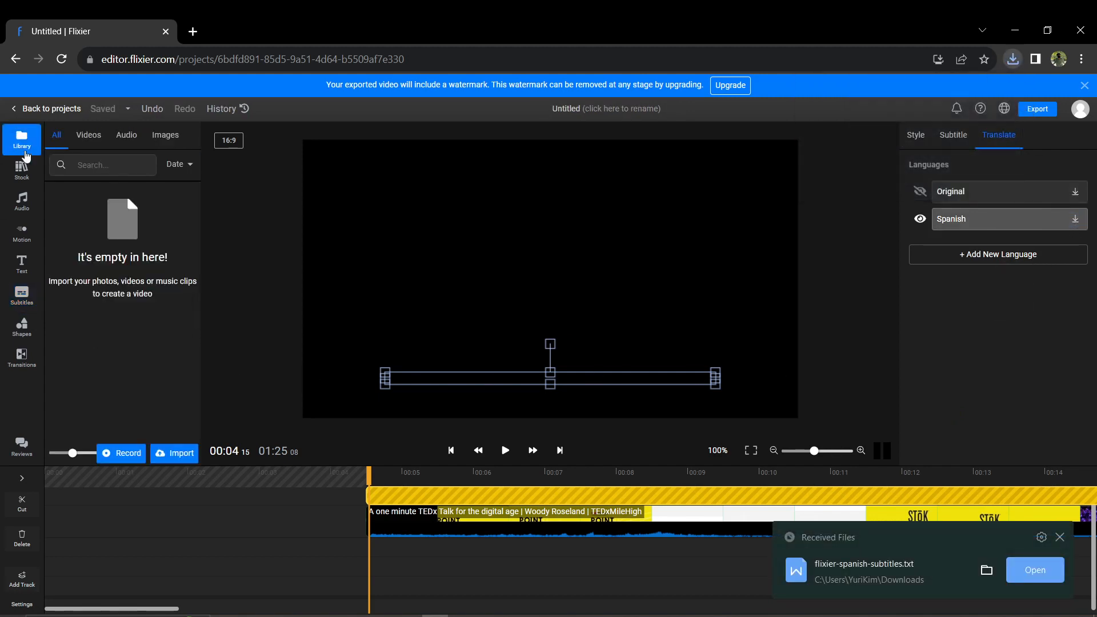
- View the downloaded flixier-spanish-subtitles.txt in Notepad and copy its Spanish text
left_click(173, 452)
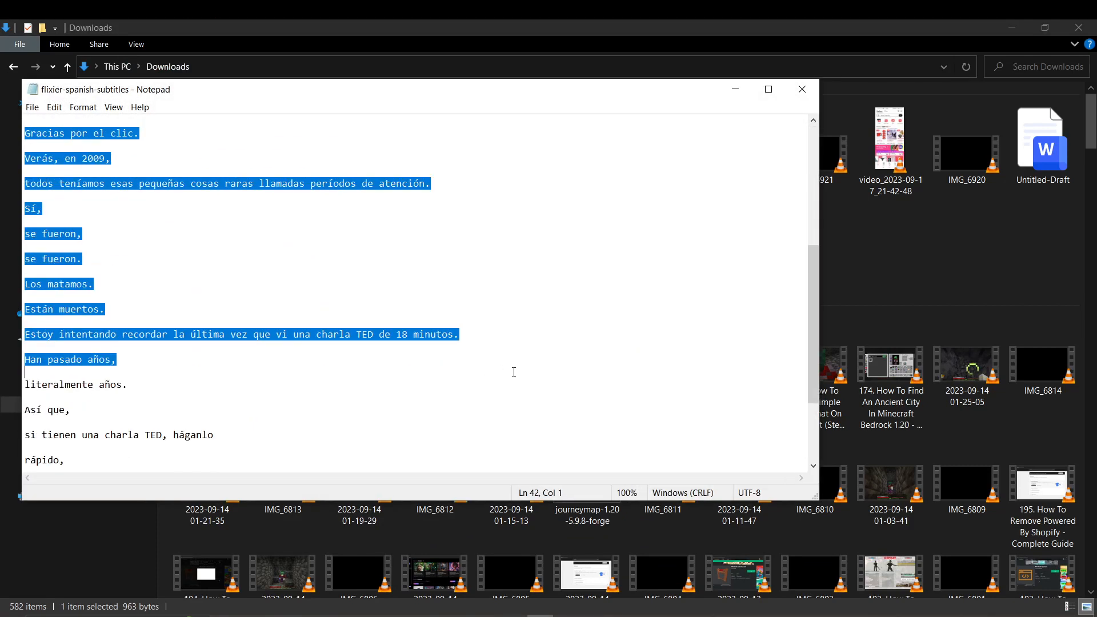
scroll("down", 3)
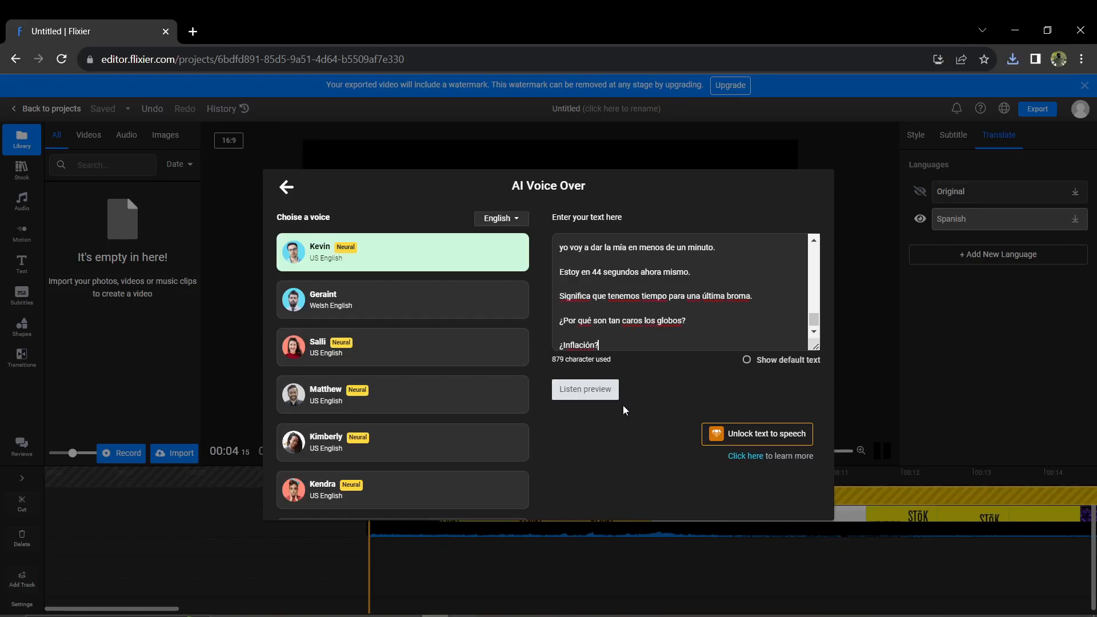
- Choose the Welsh English voice and trim the pasted Spanish script to its first four lines (84 characters)
left_click(401, 299)
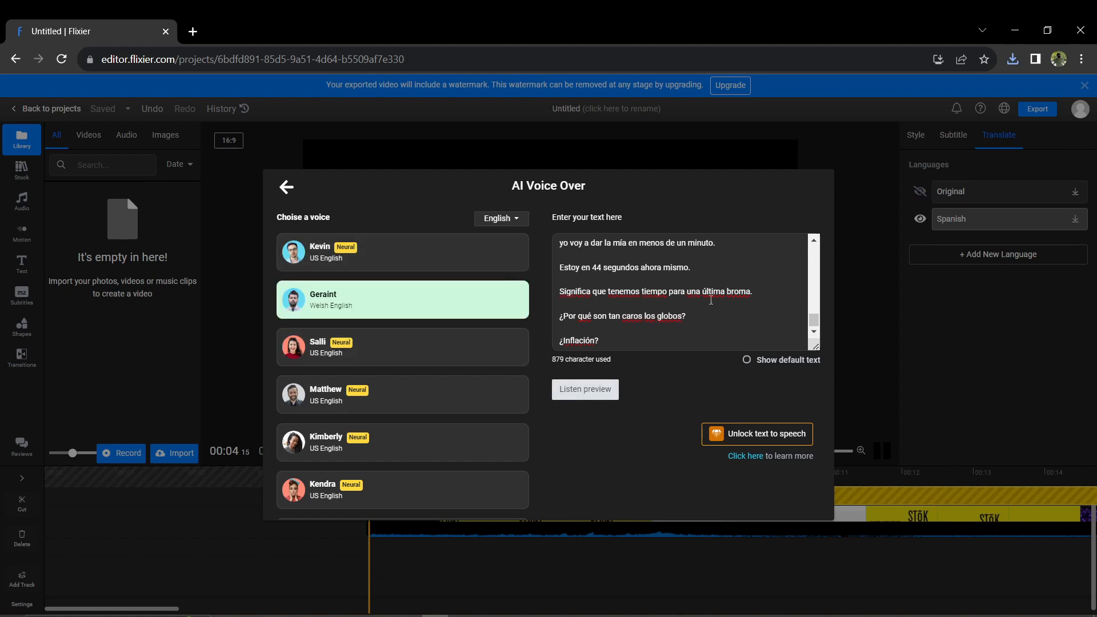
left_click(584, 389)
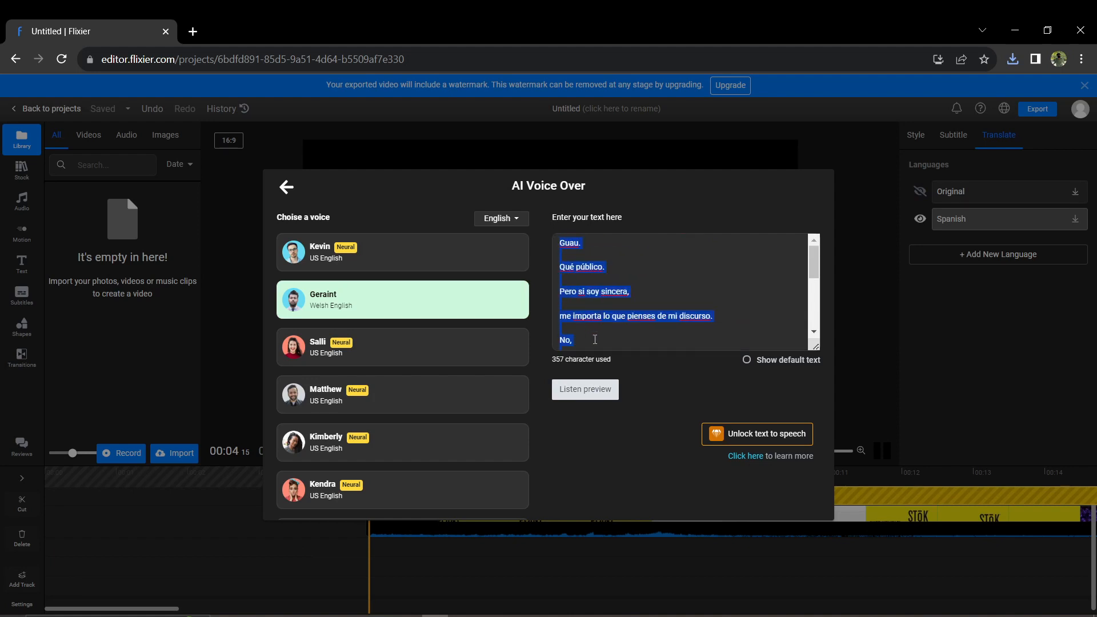
left_click(564, 340)
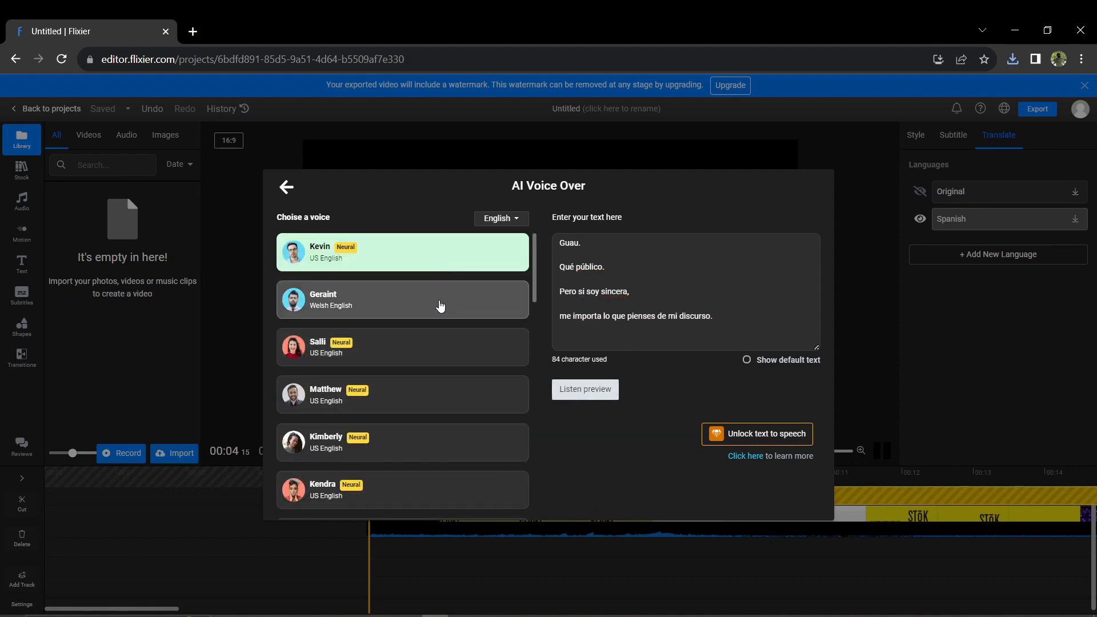
- Play the 7-second Listen preview of the four Spanish lines, then stop playback
scroll("down", 3)
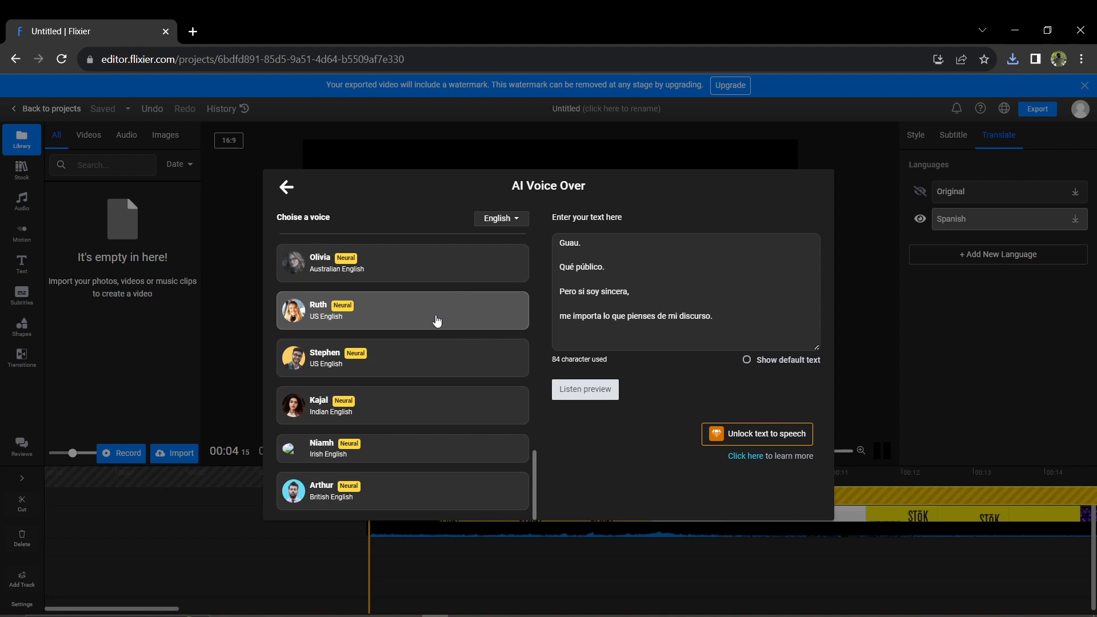
scroll("down", 3)
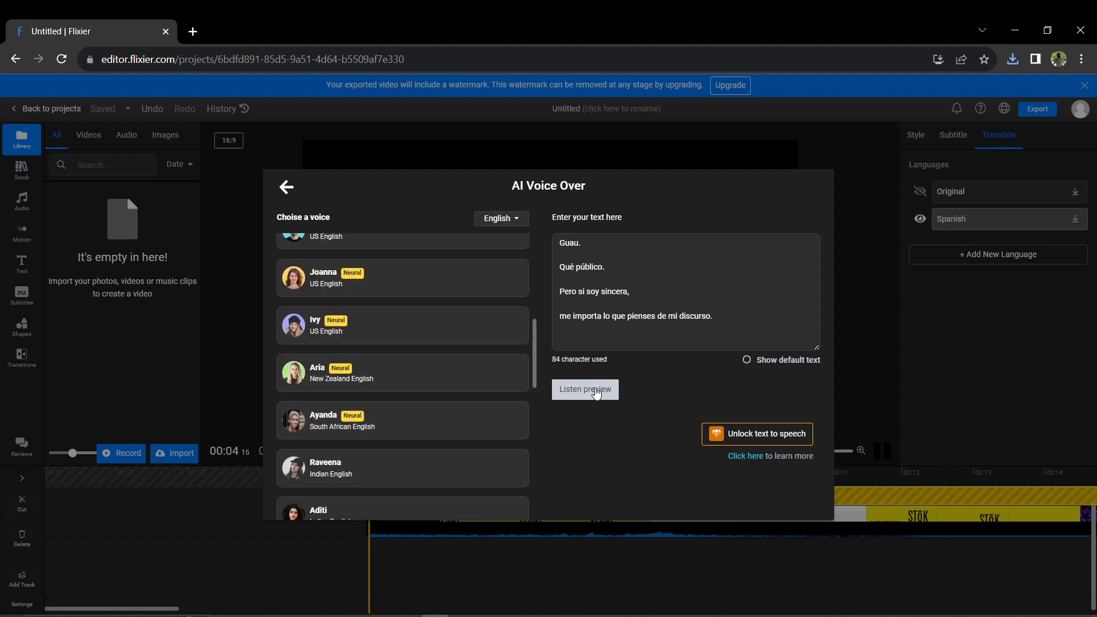
left_click(584, 388)
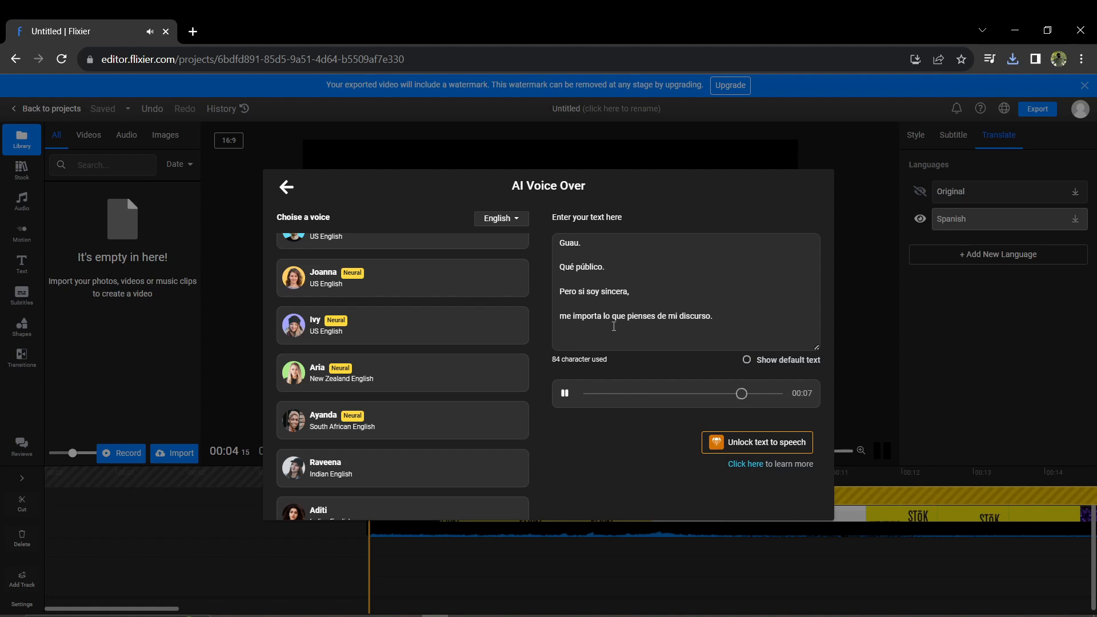
left_click(563, 392)
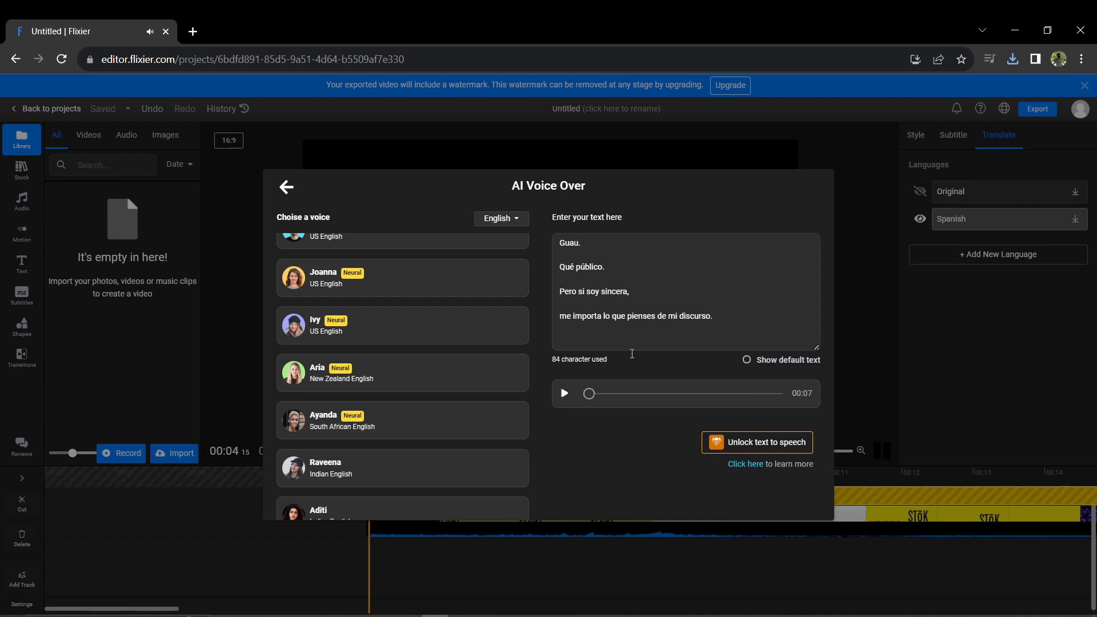
mouse_move(756, 443)
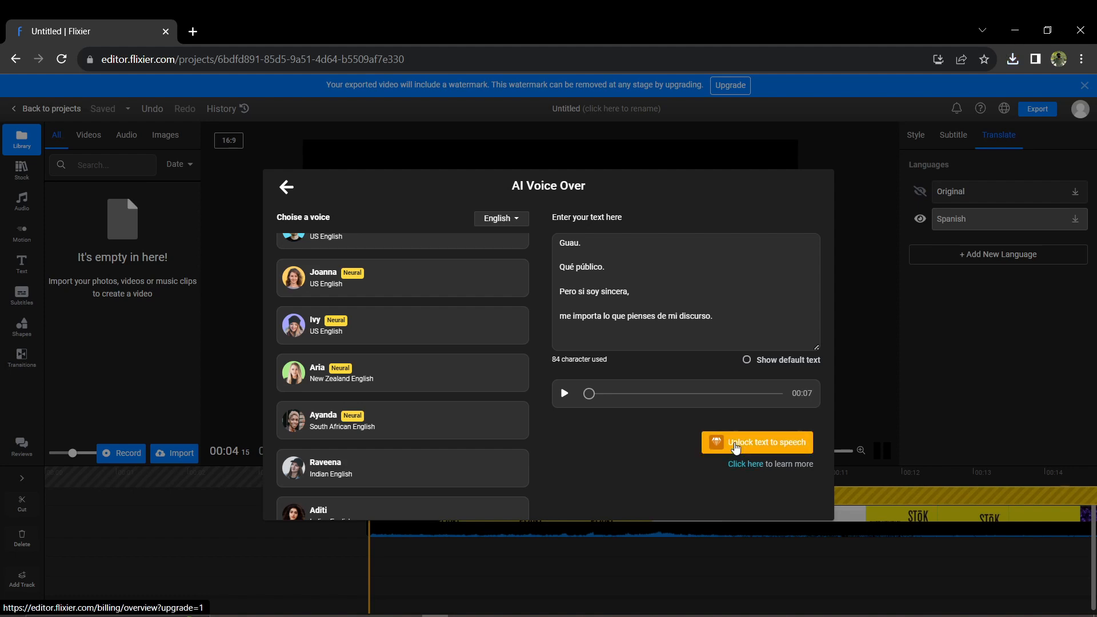
mouse_move(546, 475)
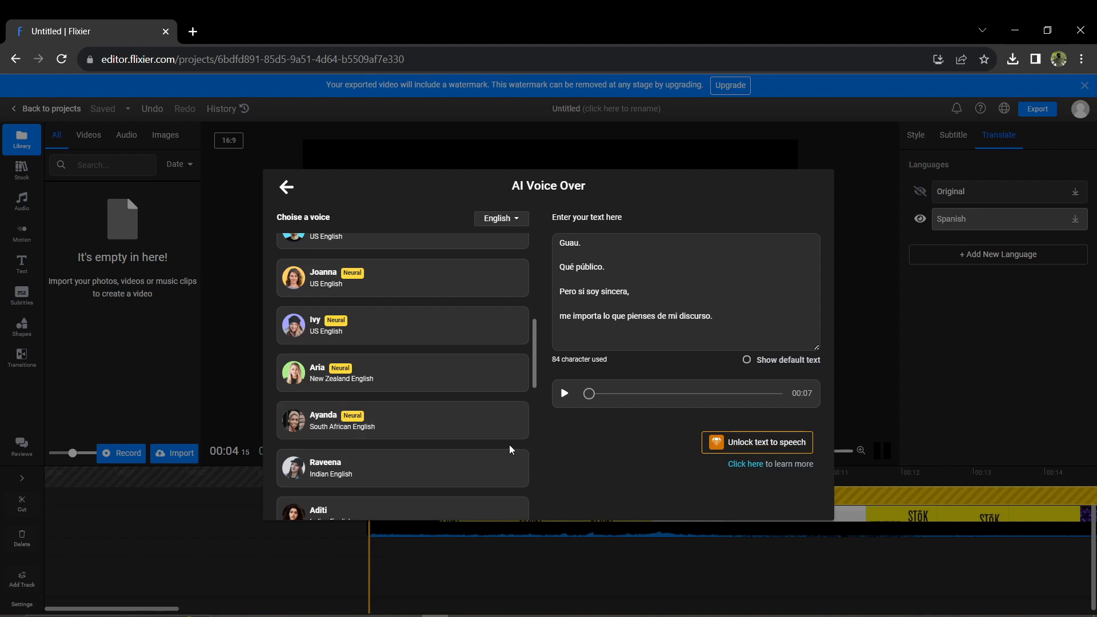
scroll("down", 3)
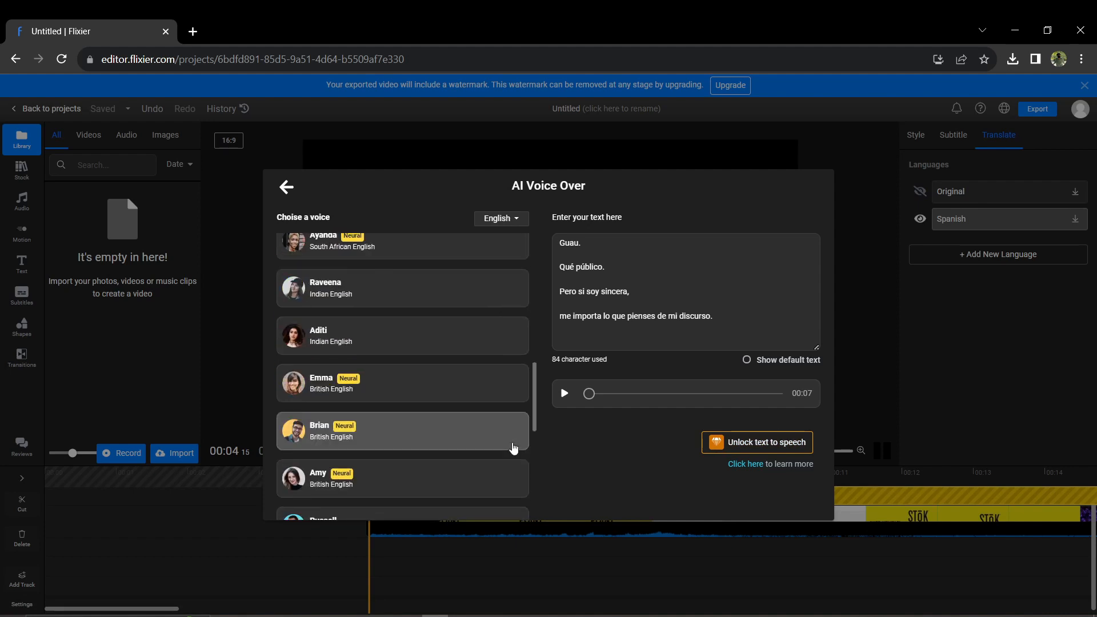
scroll("down", 3)
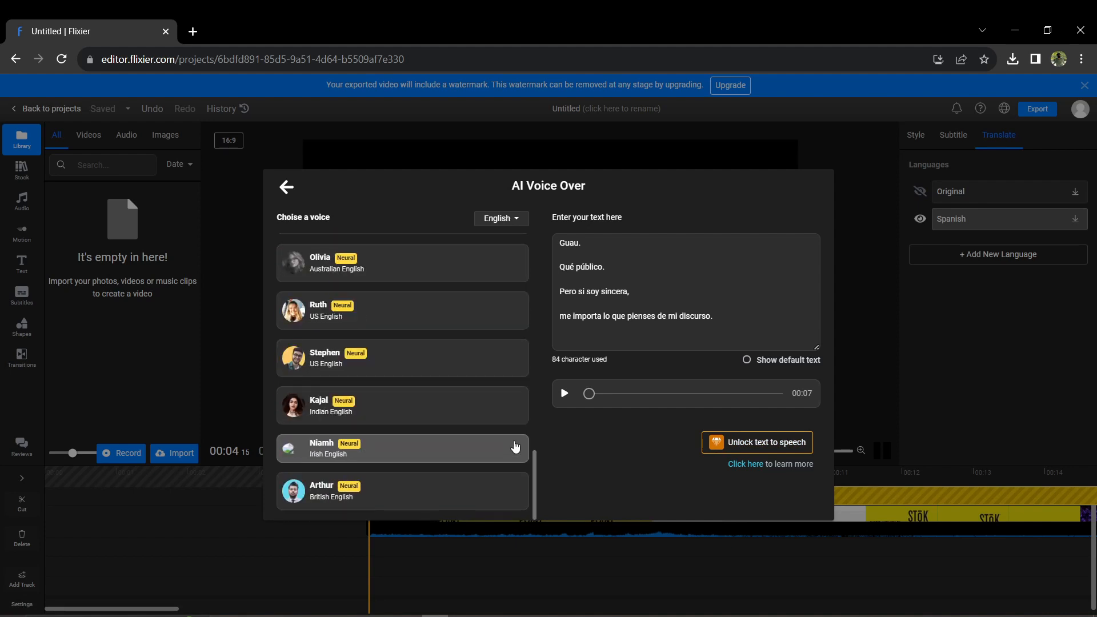
scroll("down", 3)
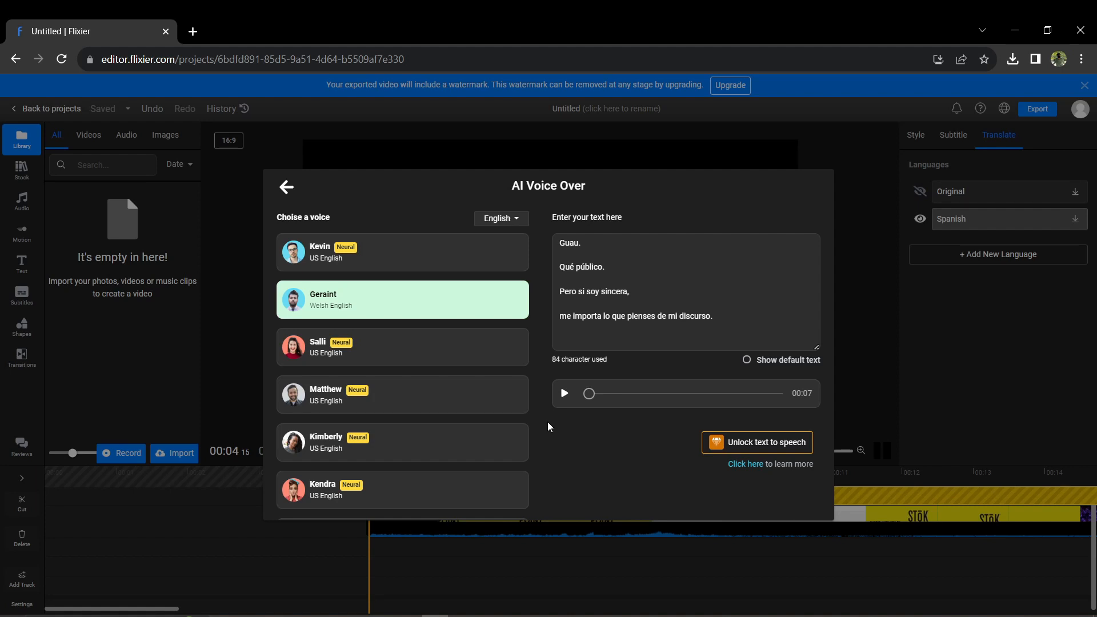
mouse_move(335, 211)
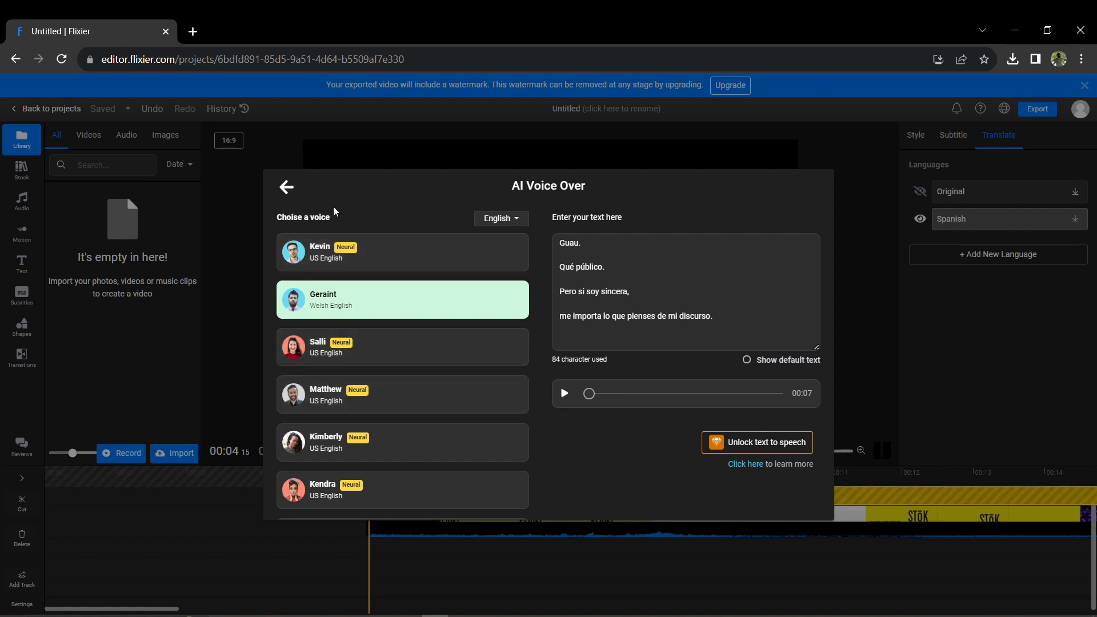